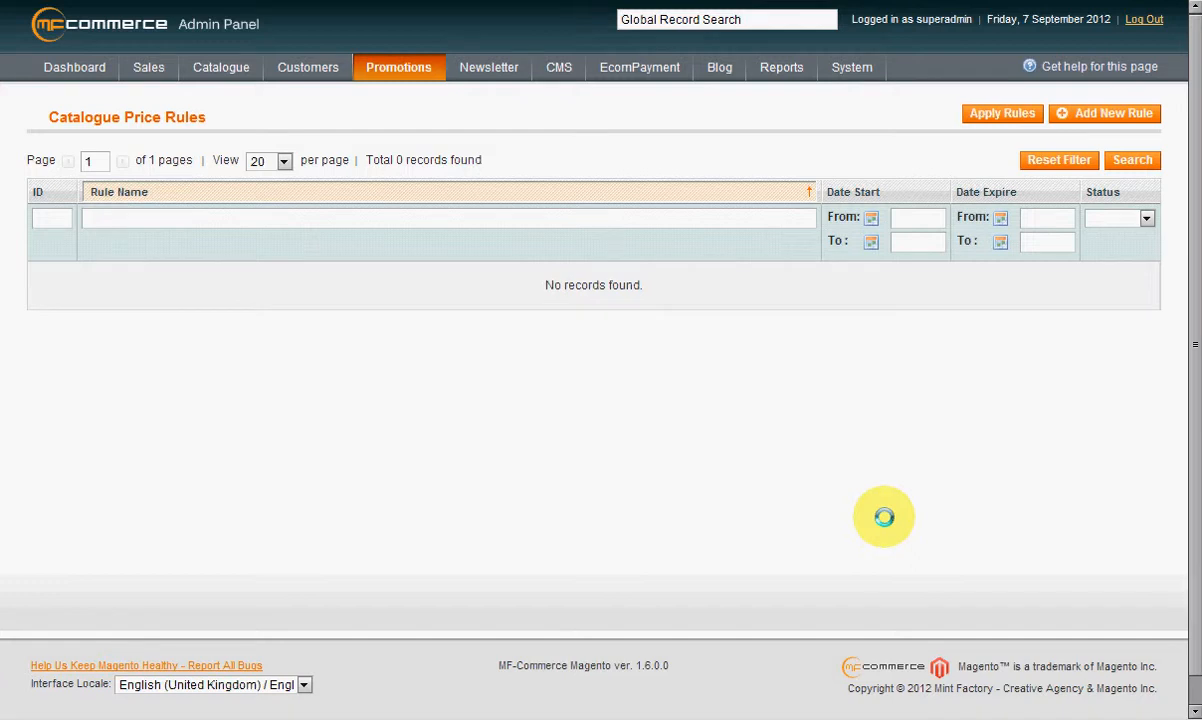
{"action": "mouse_move", "coordinate": [838, 456]}
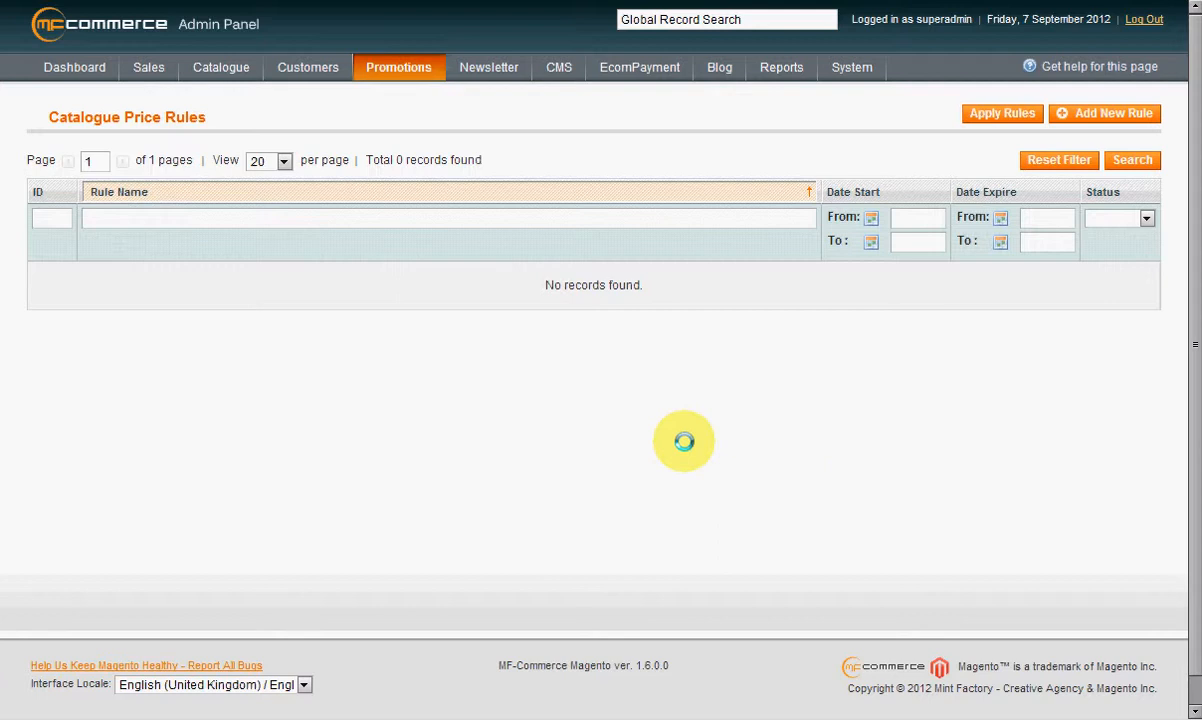
- From System > Cache Management, select all seven cache types and submit a Refresh
{"action": "left_click", "coordinate": [852, 68]}
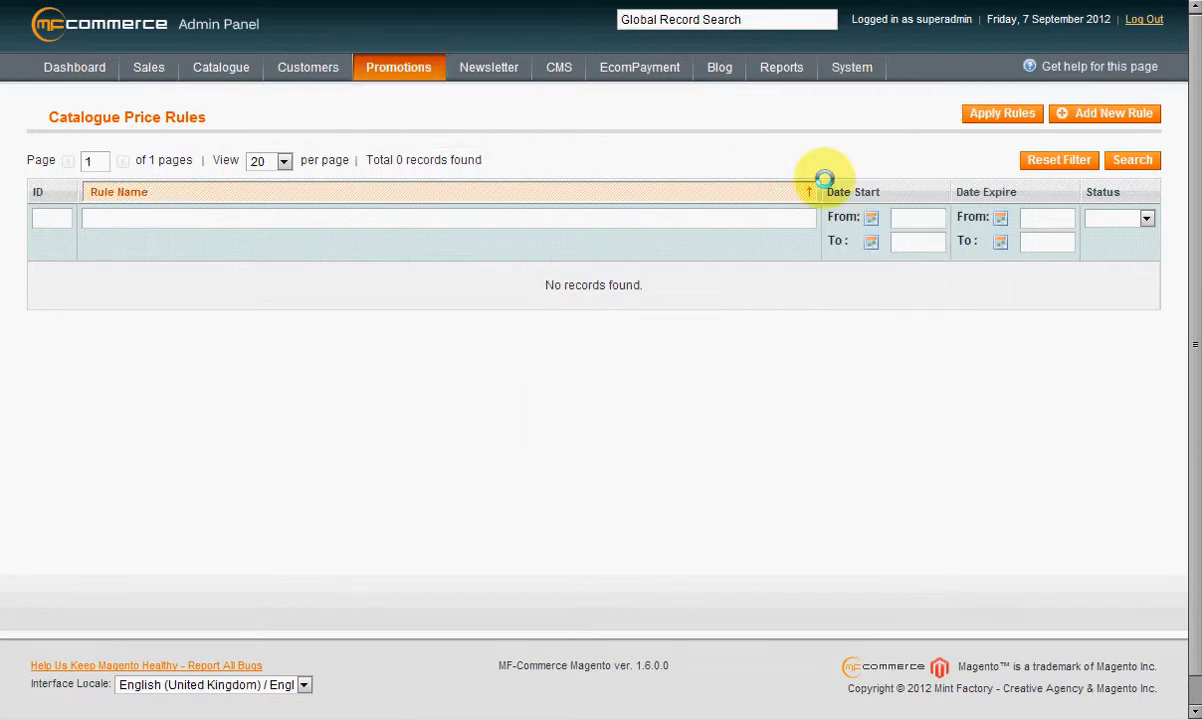
{"action": "left_click", "coordinate": [852, 68]}
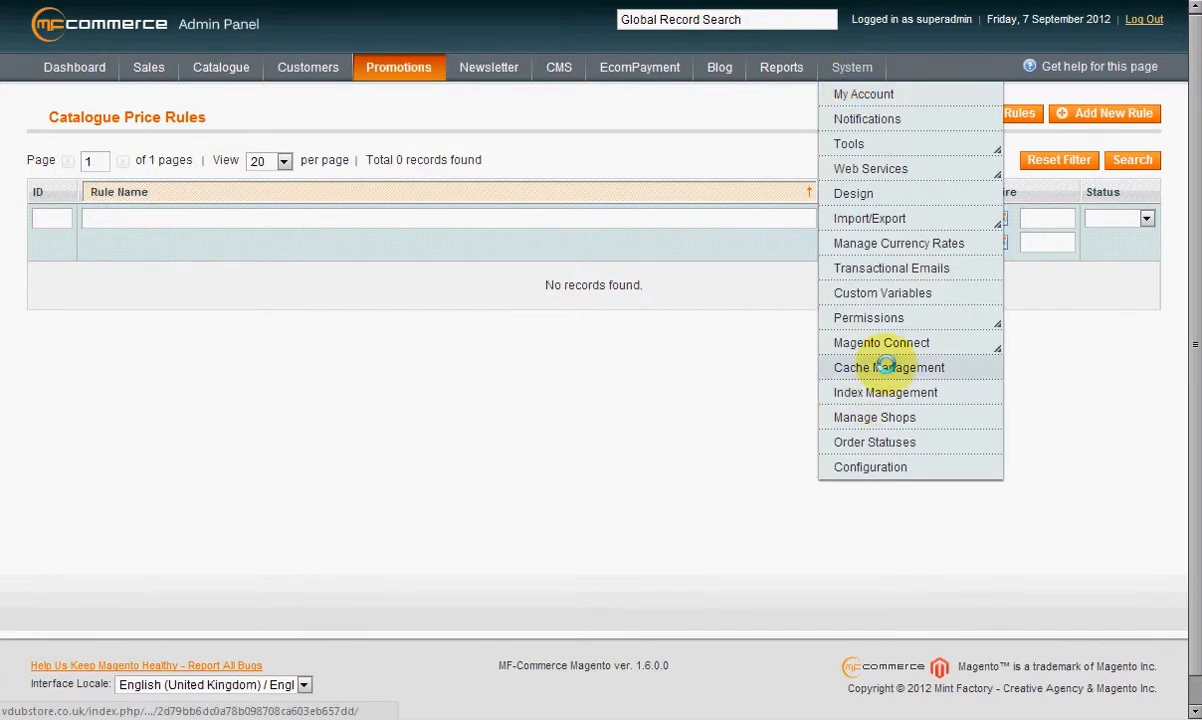
{"action": "left_click", "coordinate": [888, 368]}
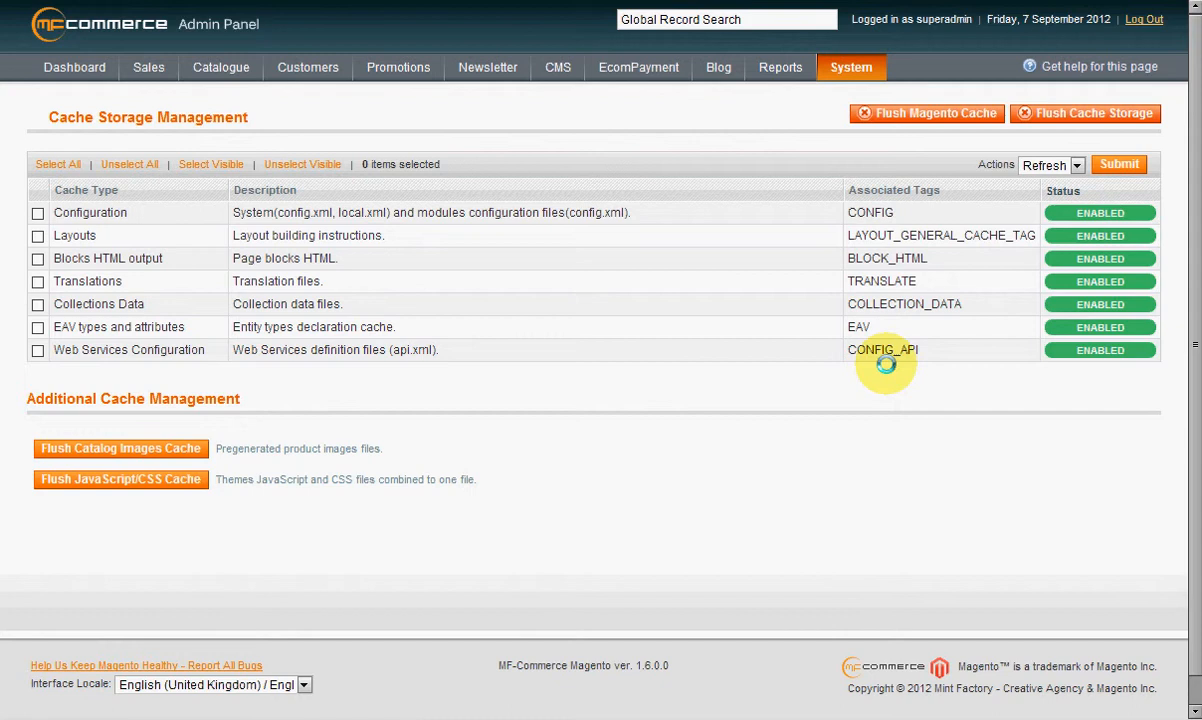
{"action": "left_click", "coordinate": [56, 164]}
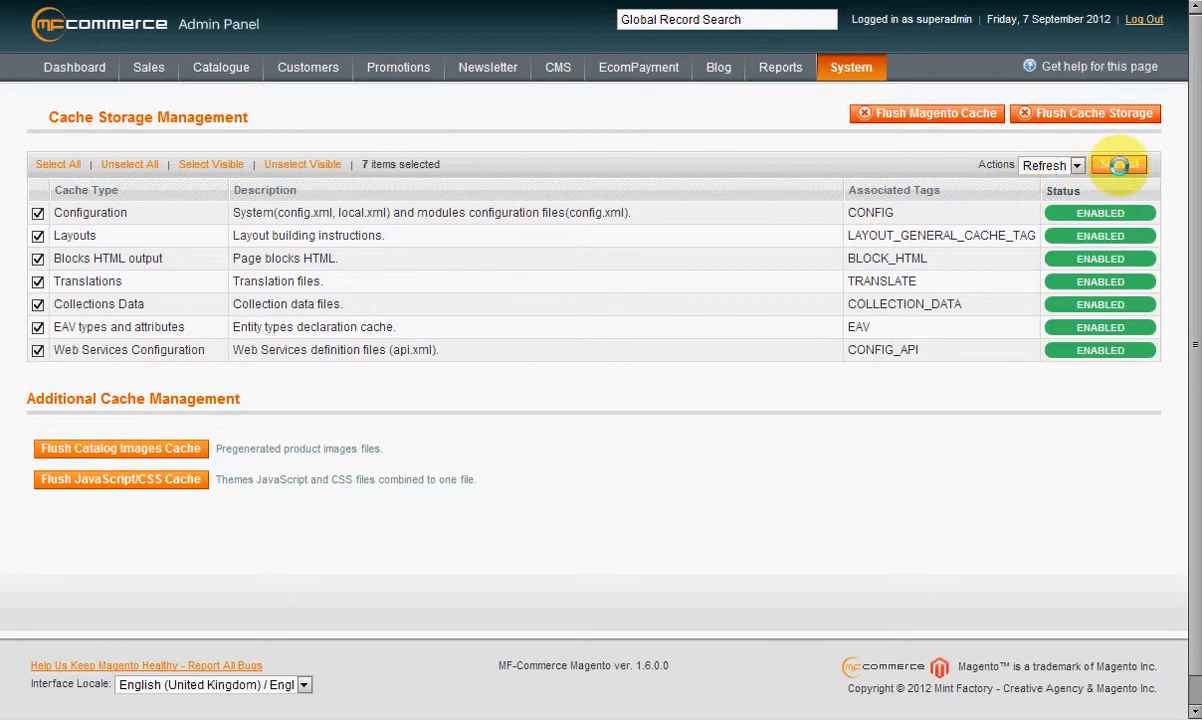
{"action": "left_click", "coordinate": [1120, 164]}
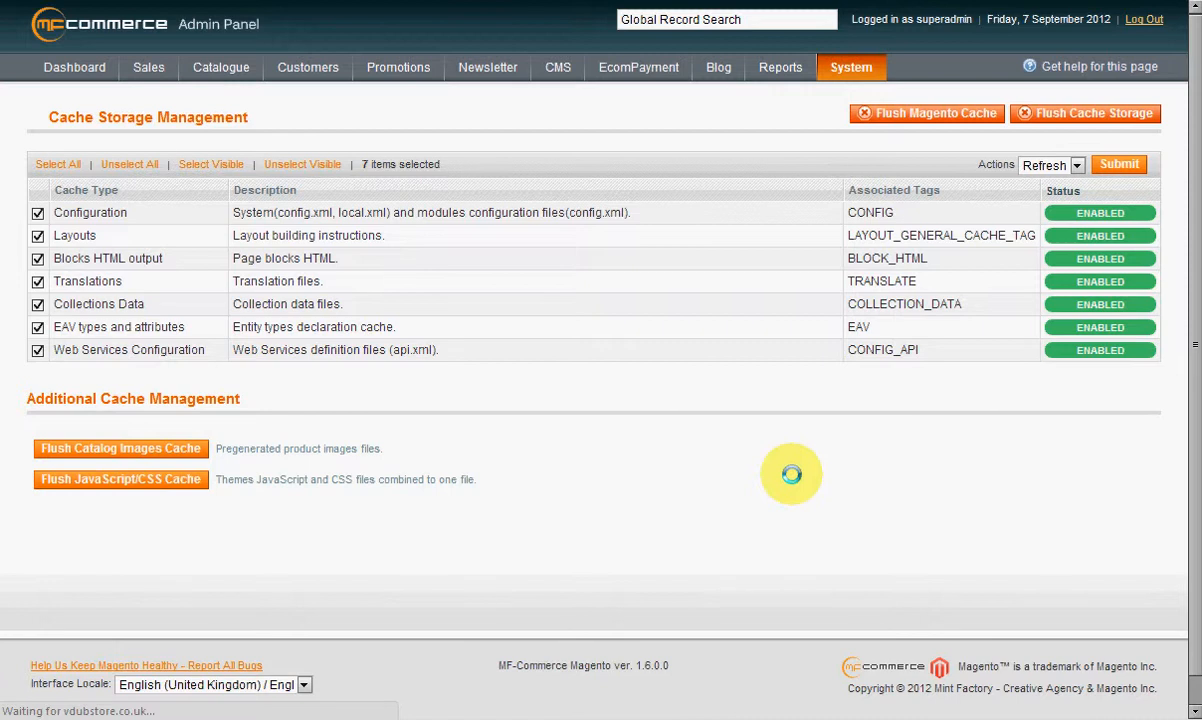
- Let the refresh complete until '7 cache type(s) refreshed' appears, then return to the System menu
{"action": "left_click", "coordinate": [1118, 164]}
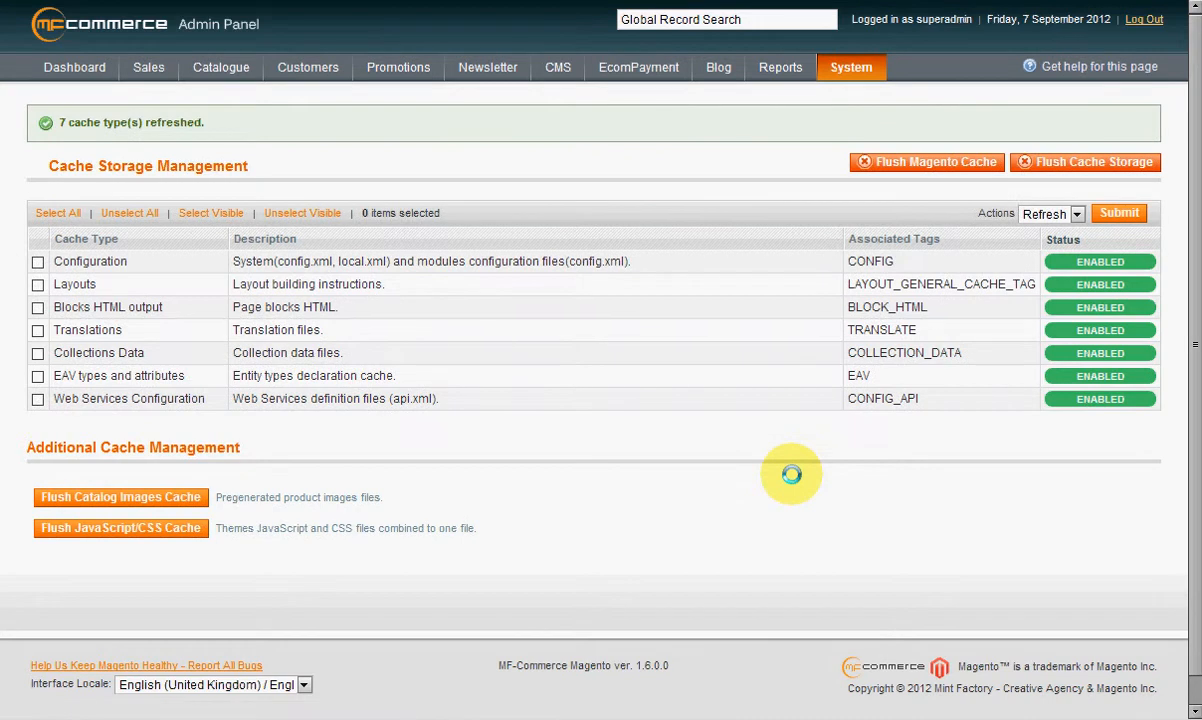
{"action": "mouse_move", "coordinate": [1136, 412]}
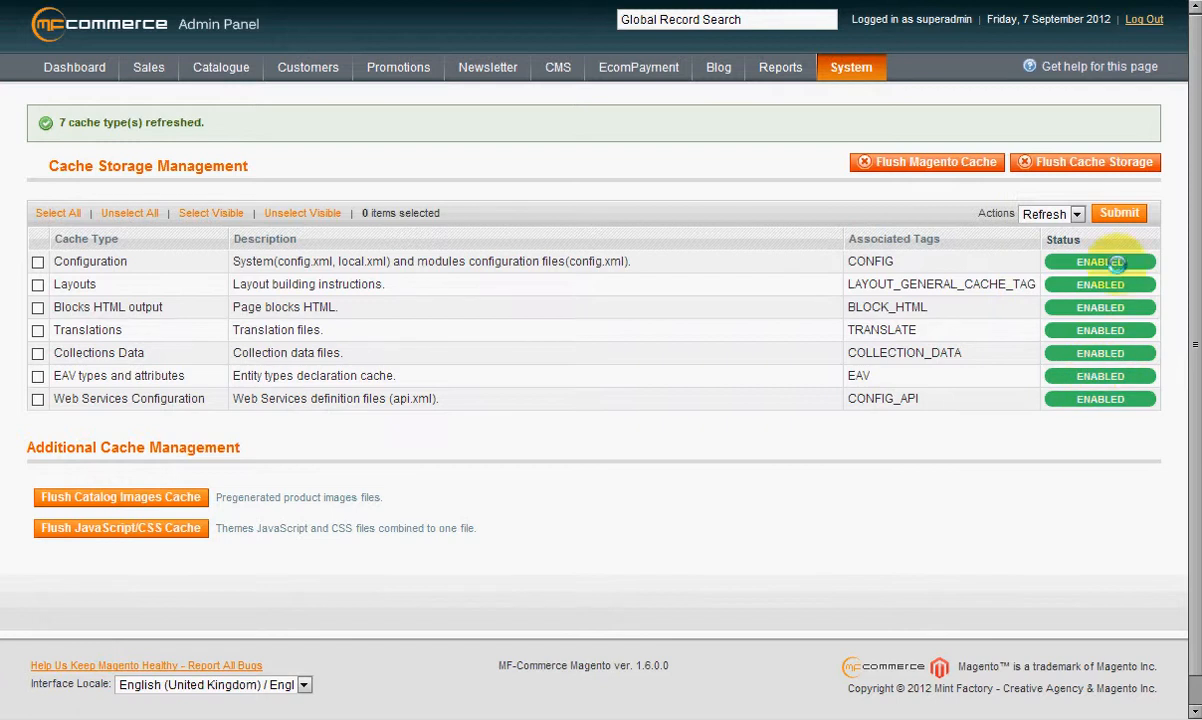
{"action": "left_click", "coordinate": [852, 68]}
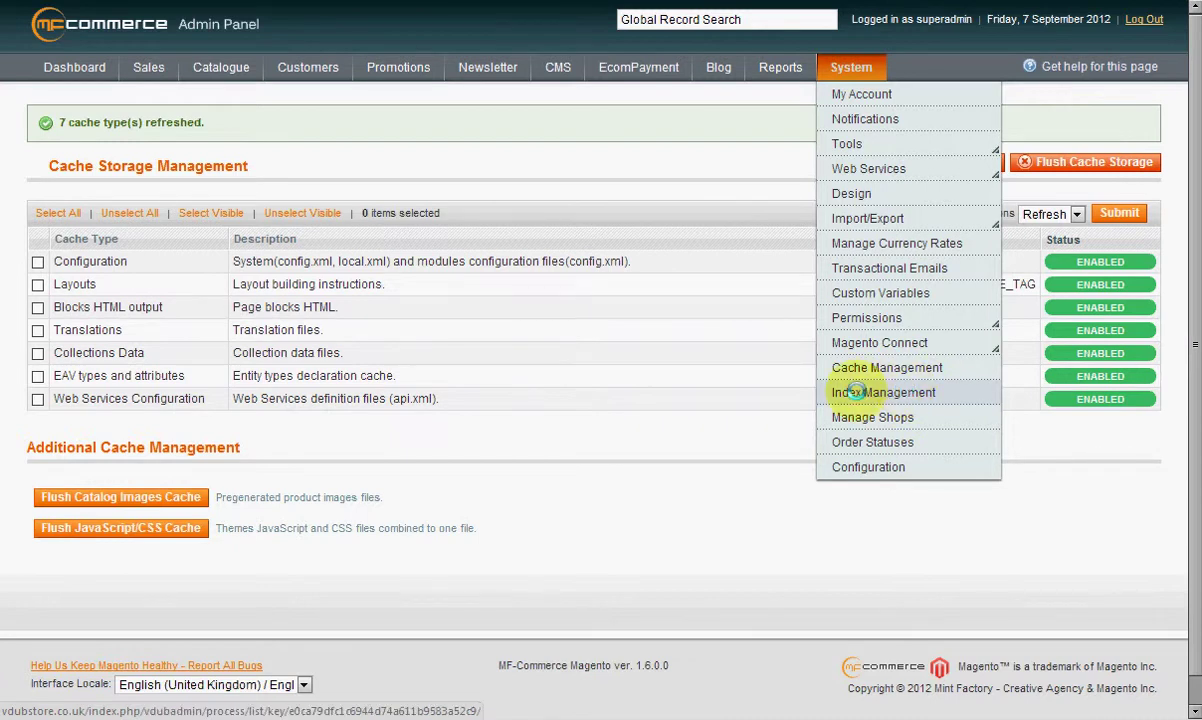
- In Index Management, select all nine indexes and submit Reindex Data
{"action": "left_click", "coordinate": [884, 392]}
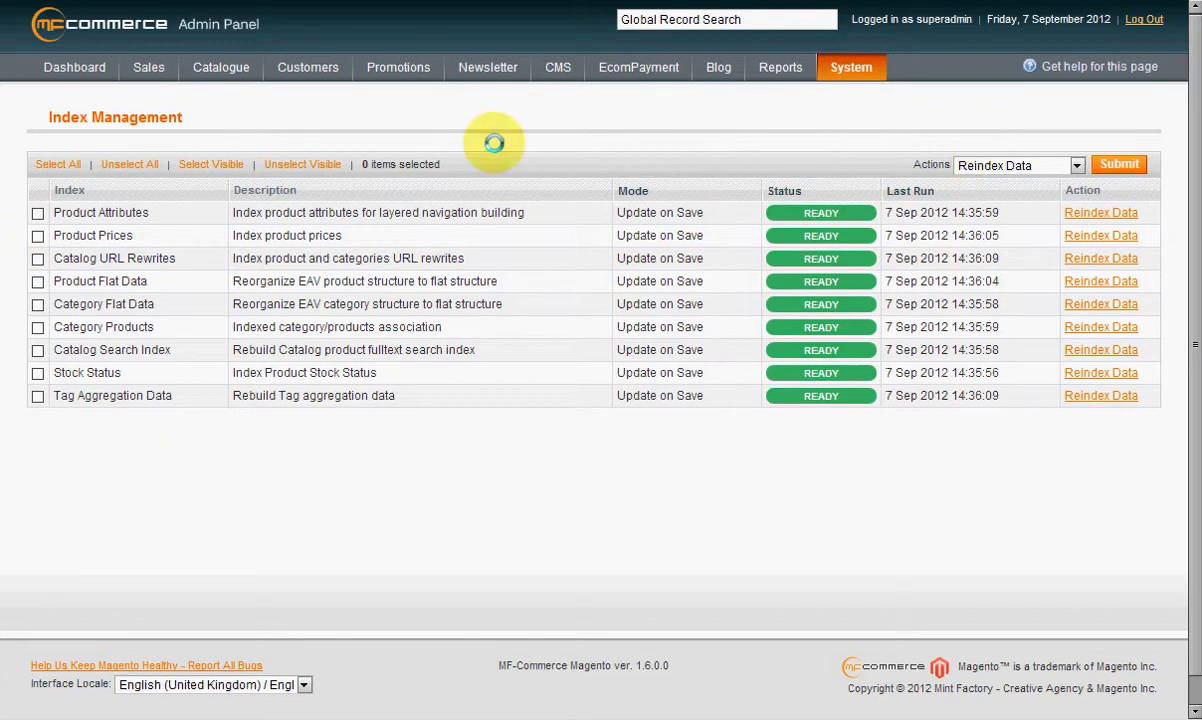
{"action": "left_click", "coordinate": [56, 164]}
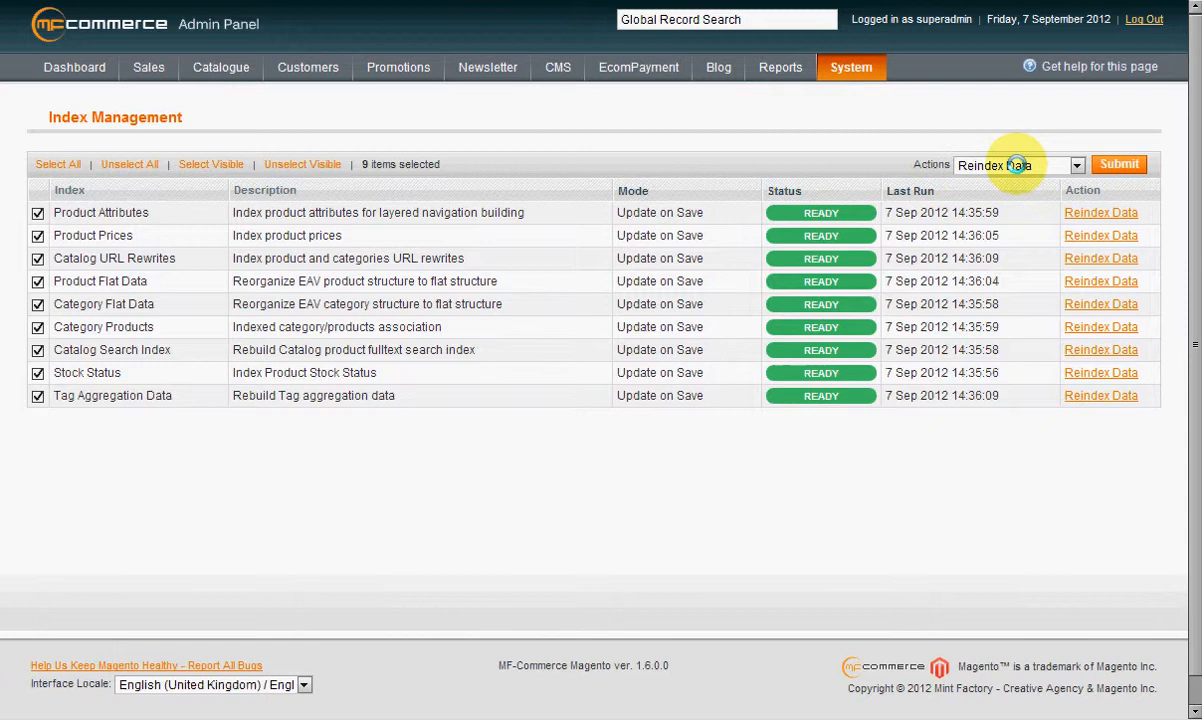
{"action": "left_click", "coordinate": [1120, 164]}
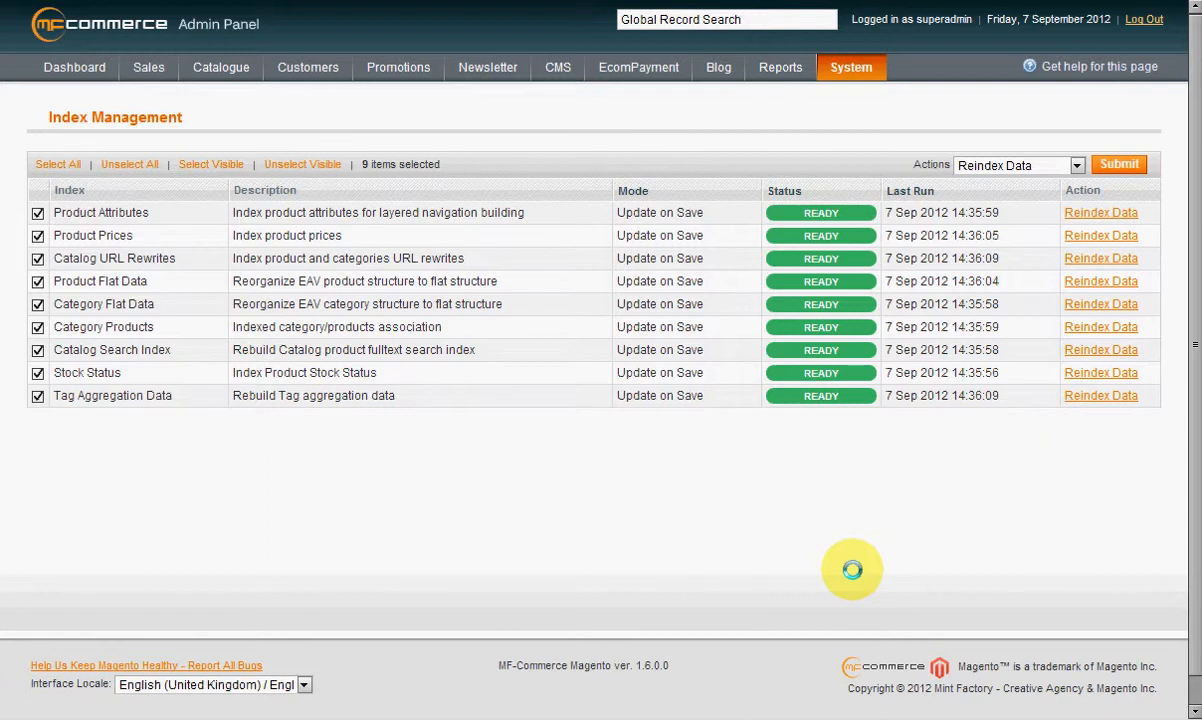
- Let the reindex finish until 'Total of 9 index(es) have reindexed data' confirms updated run times
{"action": "left_click", "coordinate": [1118, 164]}
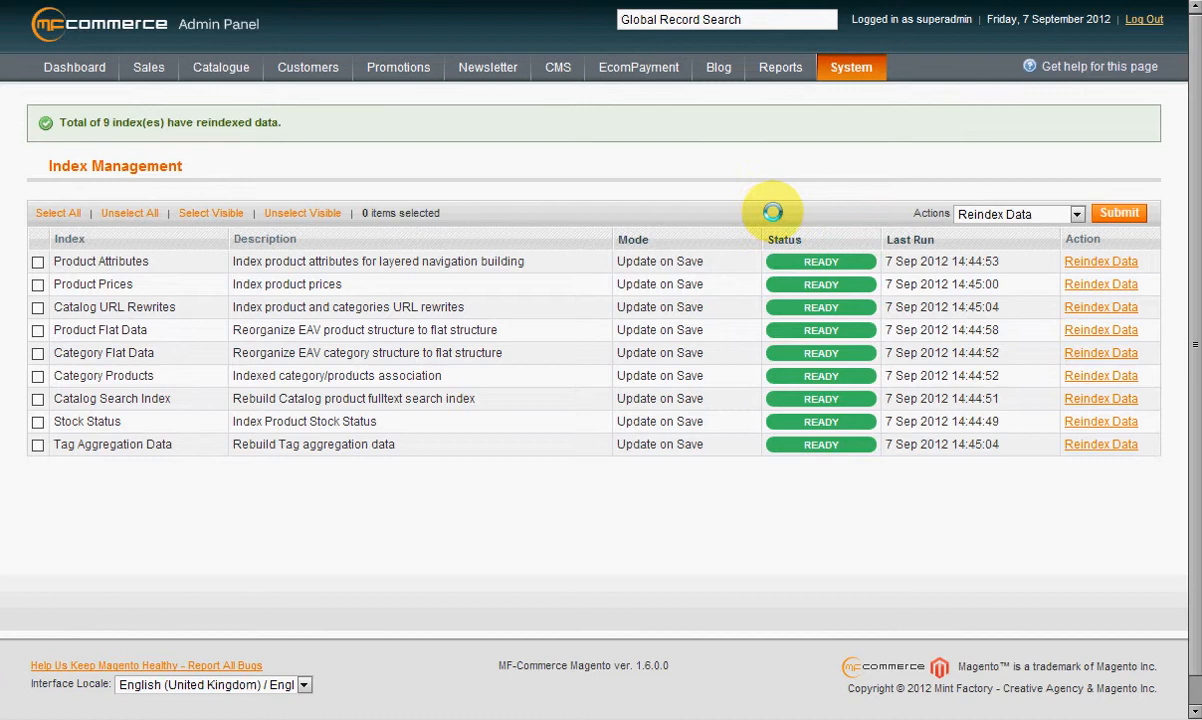
{"action": "mouse_move", "coordinate": [868, 260]}
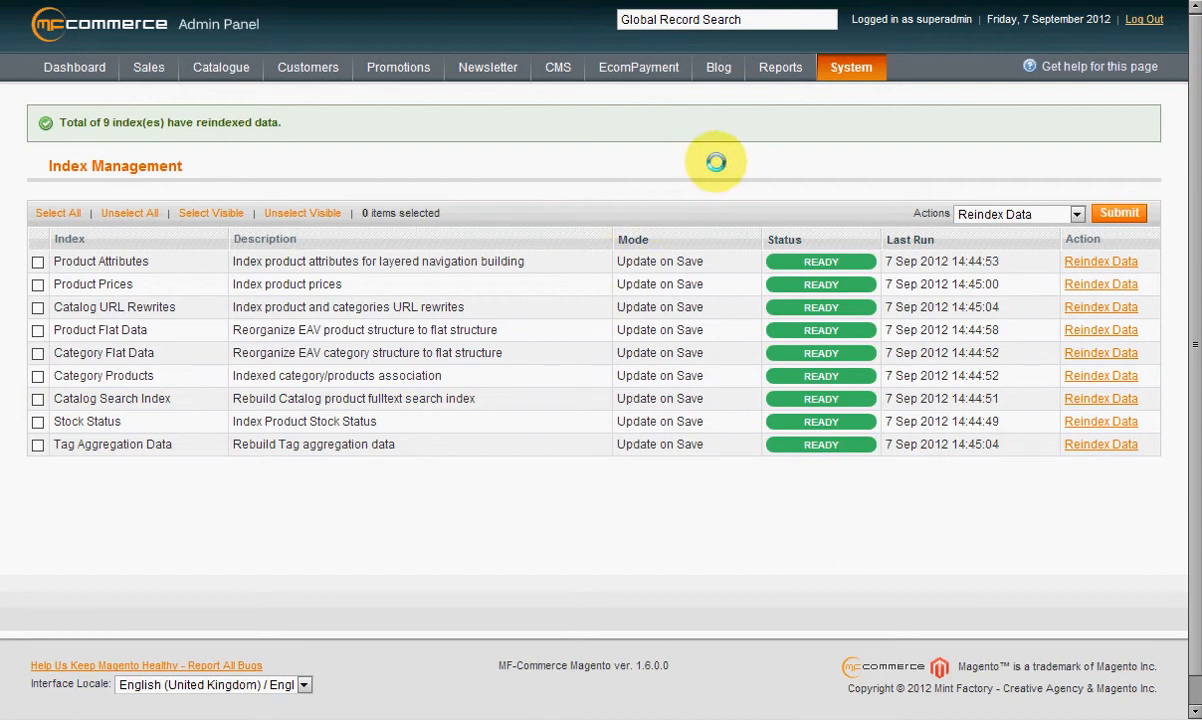
{"action": "mouse_move", "coordinate": [612, 136]}
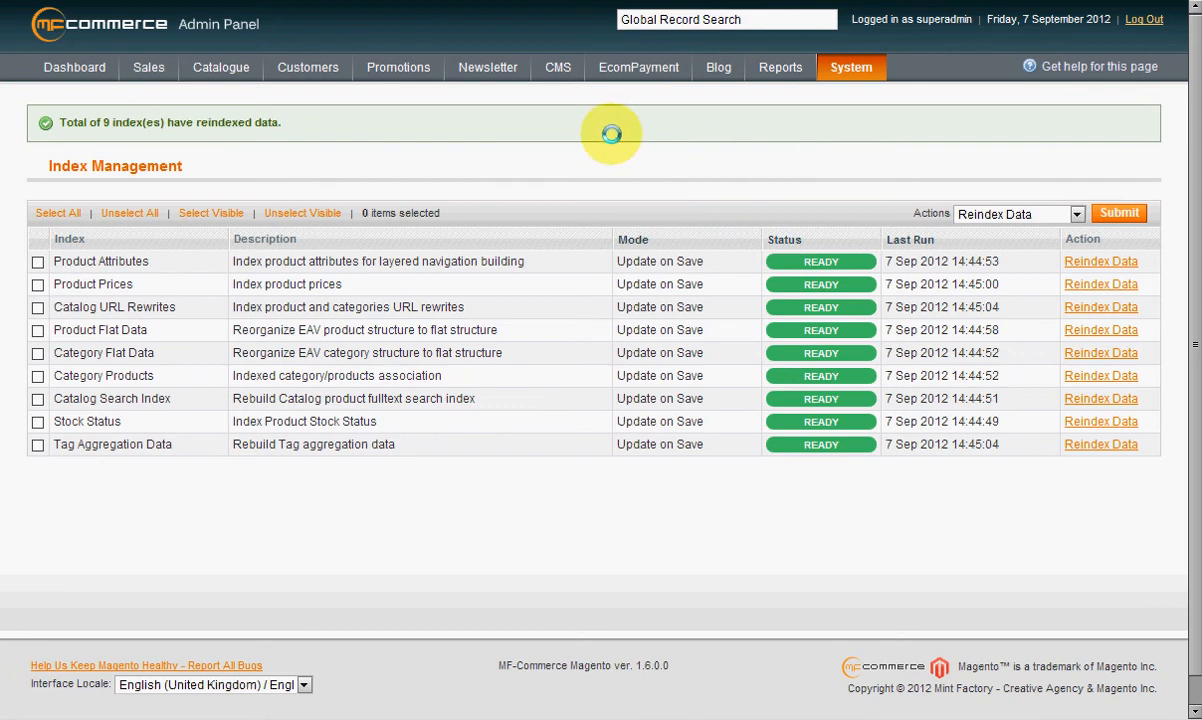